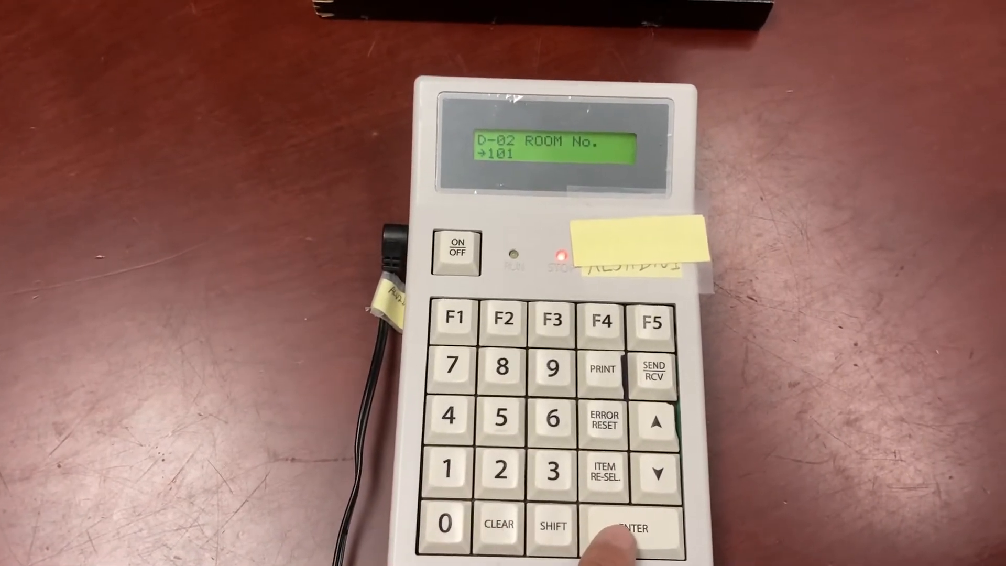
{"action": "left_click", "coordinate": [629, 529]}
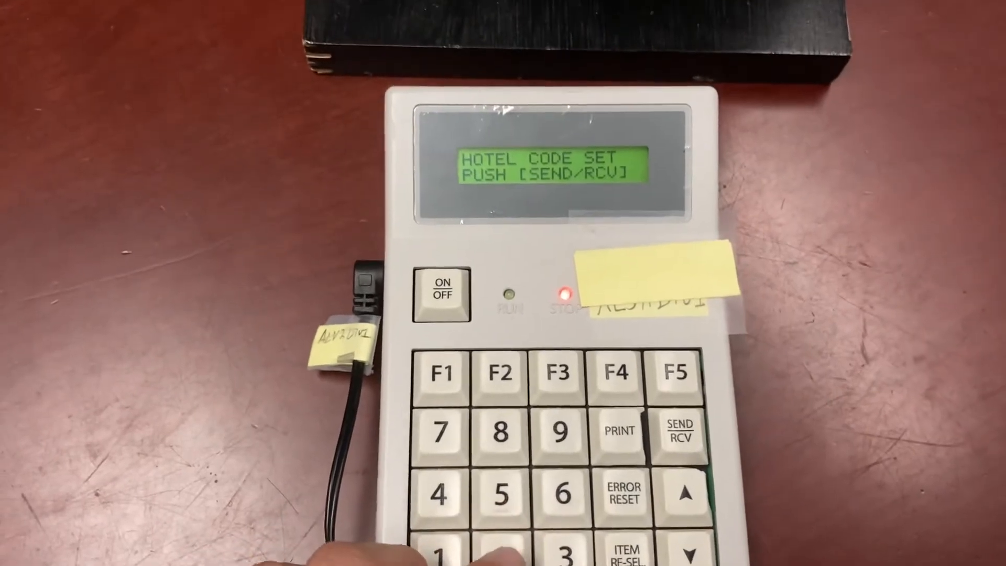
{"action": "left_click", "coordinate": [674, 432]}
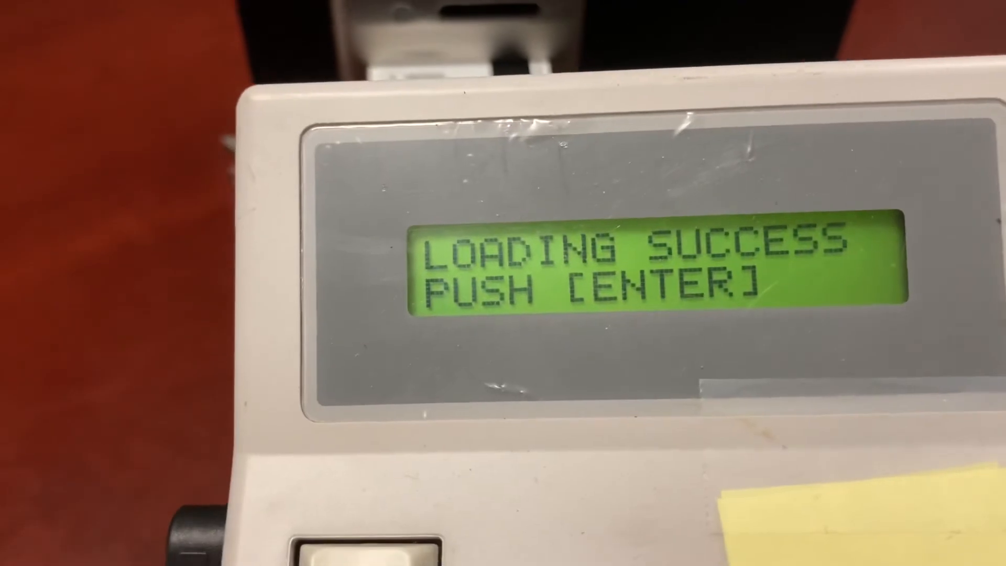